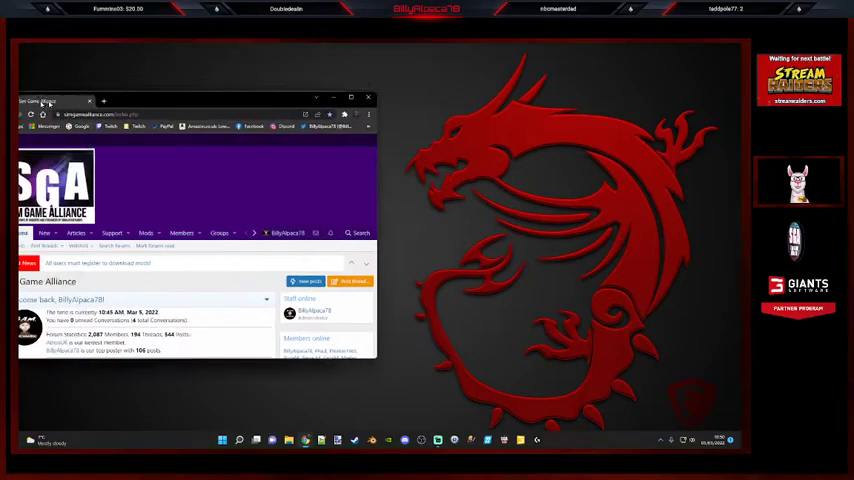
Maximize the browser and reach the SGA Mod Folder Switcher 2.0.0.4 listing via the Mods section.
click(352, 96)
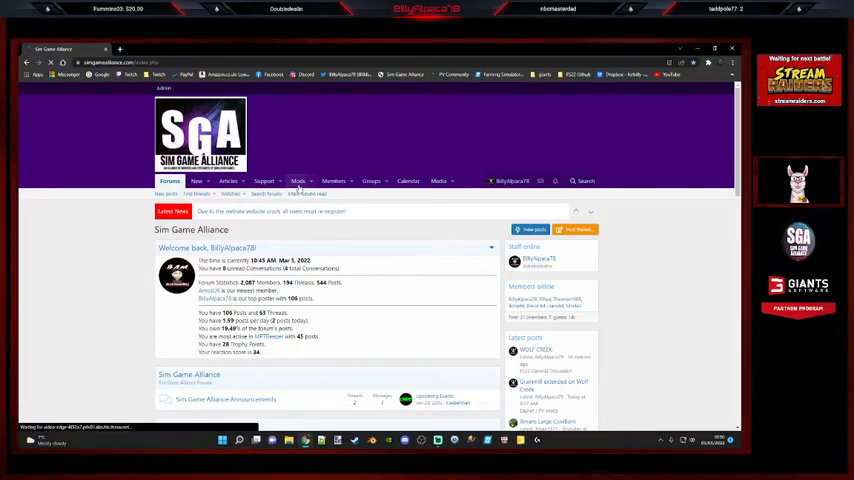
click(298, 180)
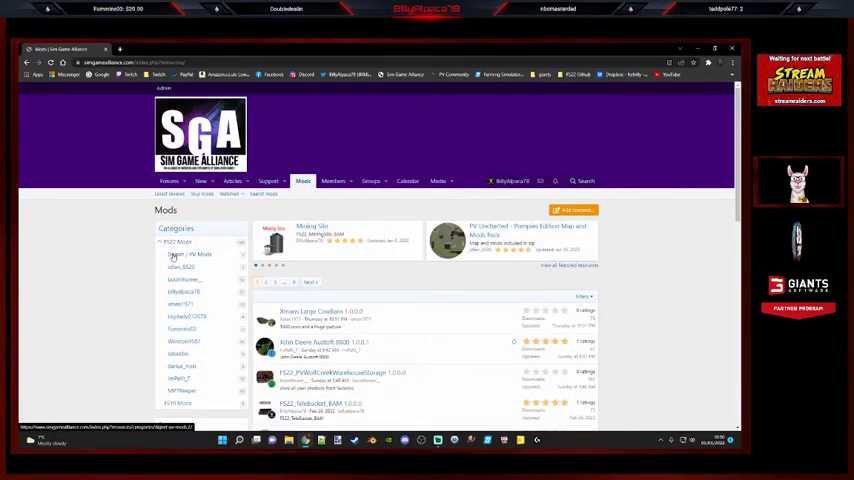
click(190, 272)
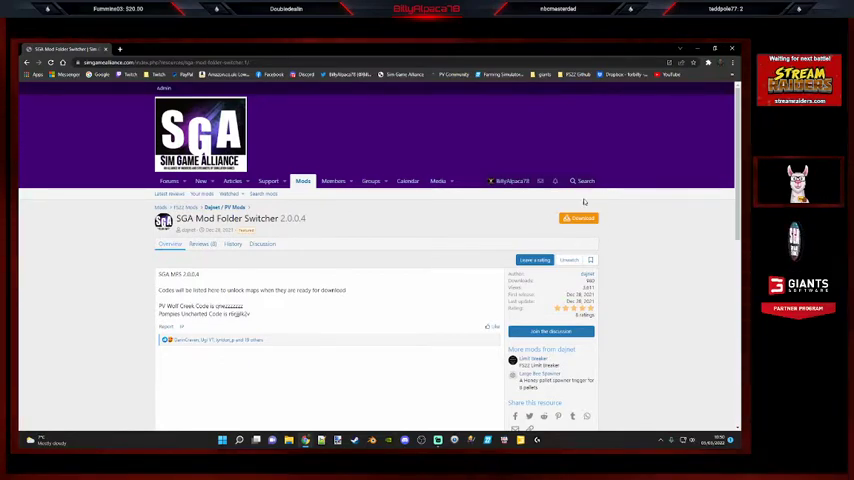
mouse_move(578, 218)
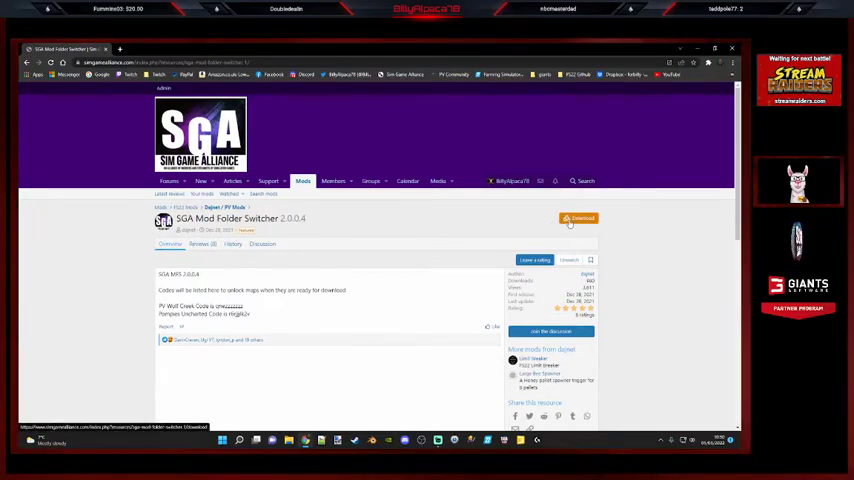
Trigger the SGA Mod Folder Switcher 2.0.0.4 download and skim the page description.
click(578, 218)
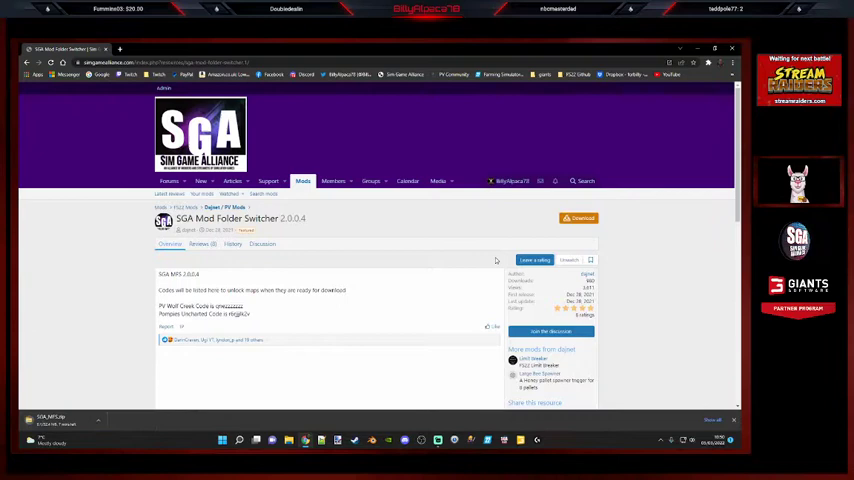
mouse_move(104, 264)
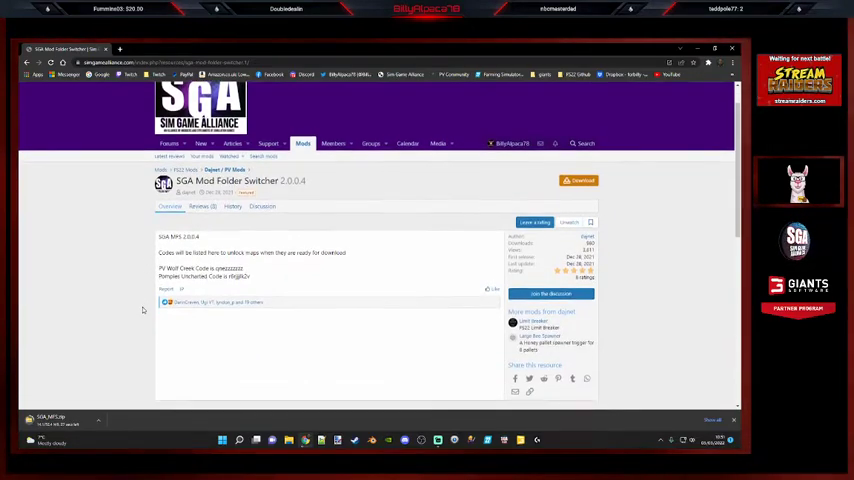
scroll(down, 3)
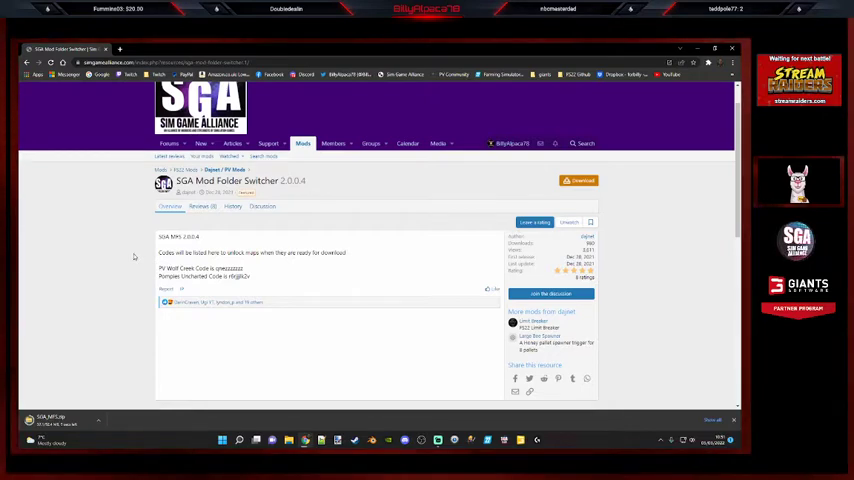
mouse_move(138, 250)
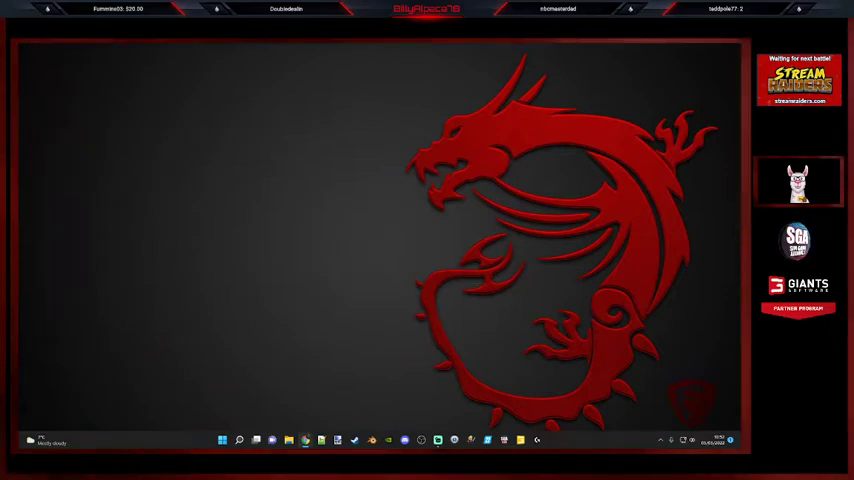
mouse_move(272, 416)
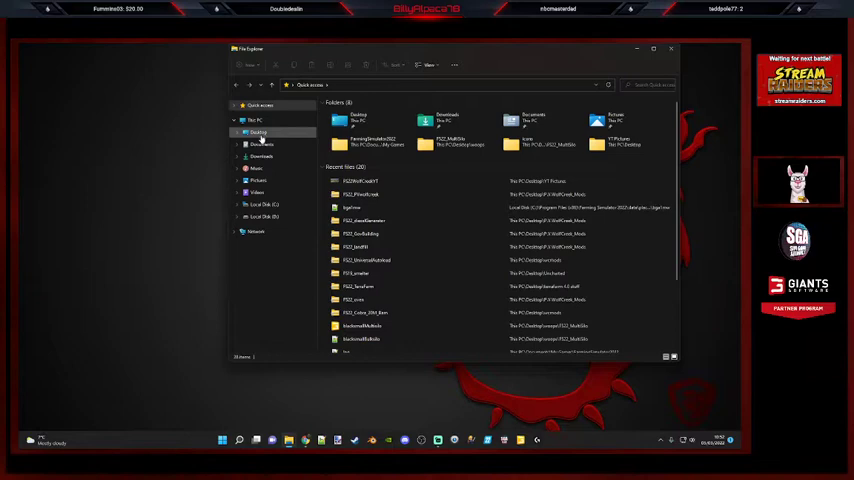
Show the SGA_MFS zip's contents from the Downloads folder.
click(260, 156)
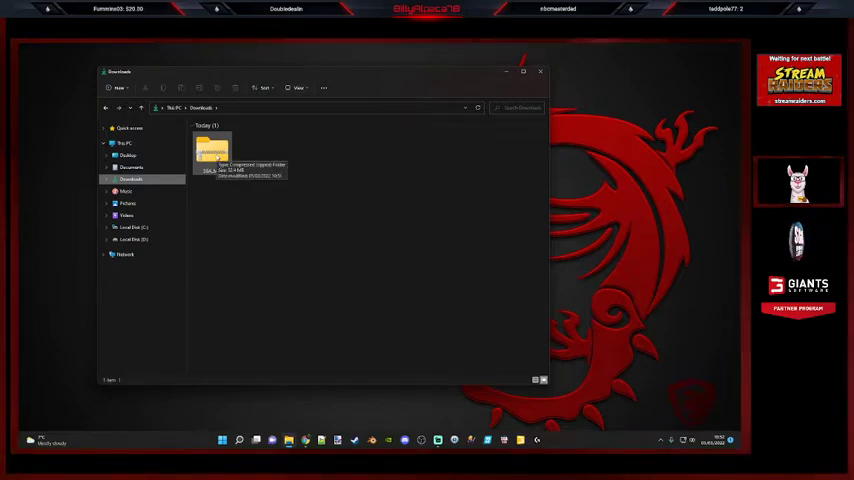
double_click(212, 150)
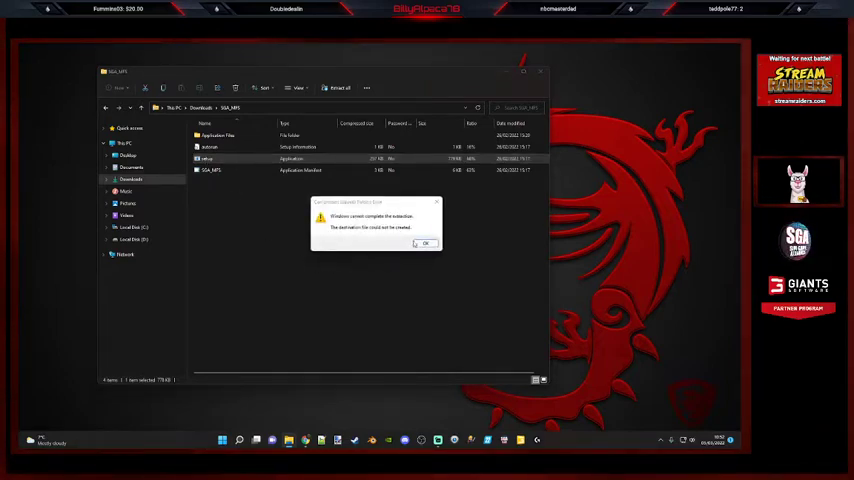
Dismiss the extraction error and run the setup file despite the SmartScreen warning.
click(424, 244)
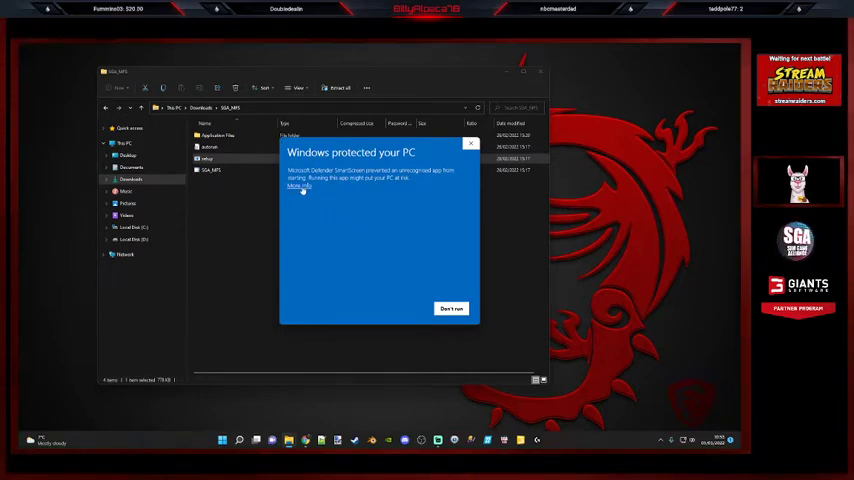
click(298, 188)
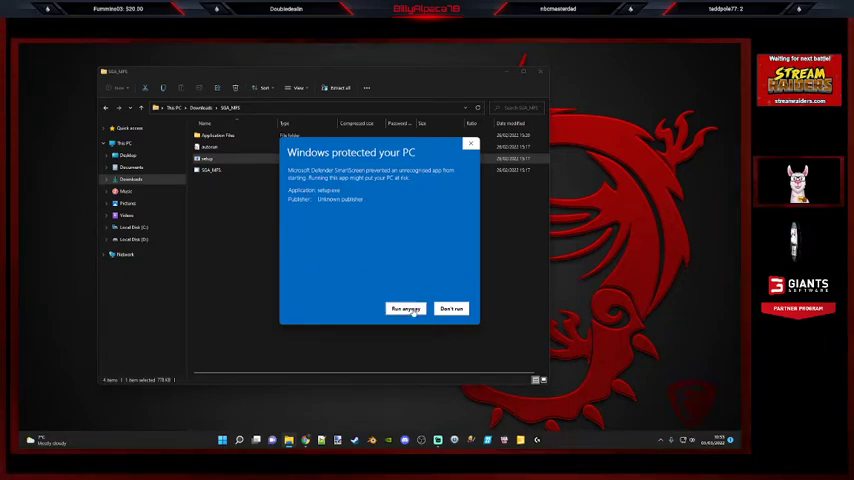
click(404, 308)
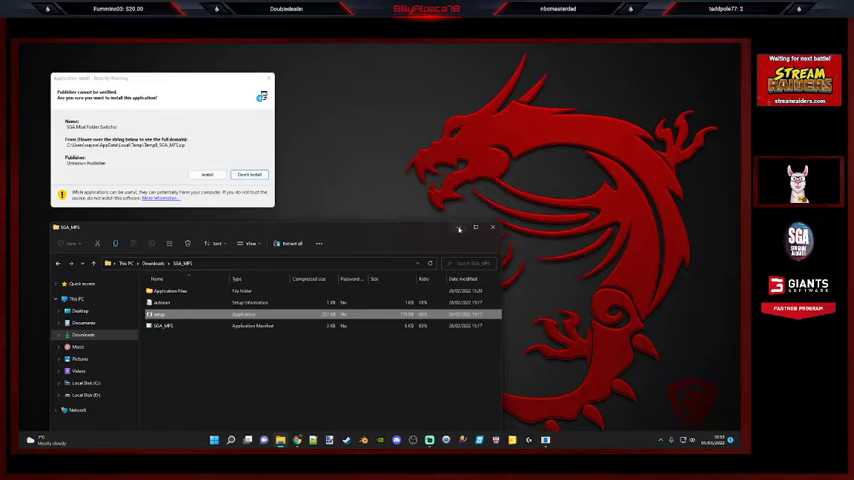
Confirm installing the switcher in the Application Install security warning dialog.
click(476, 228)
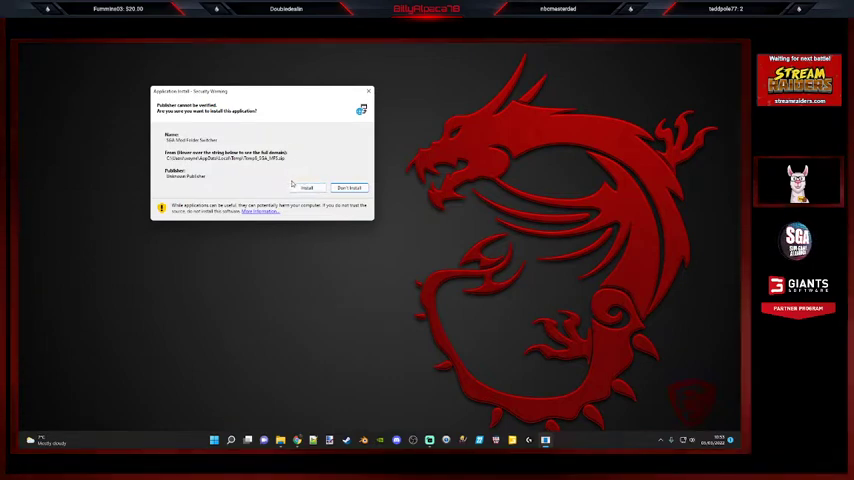
click(306, 188)
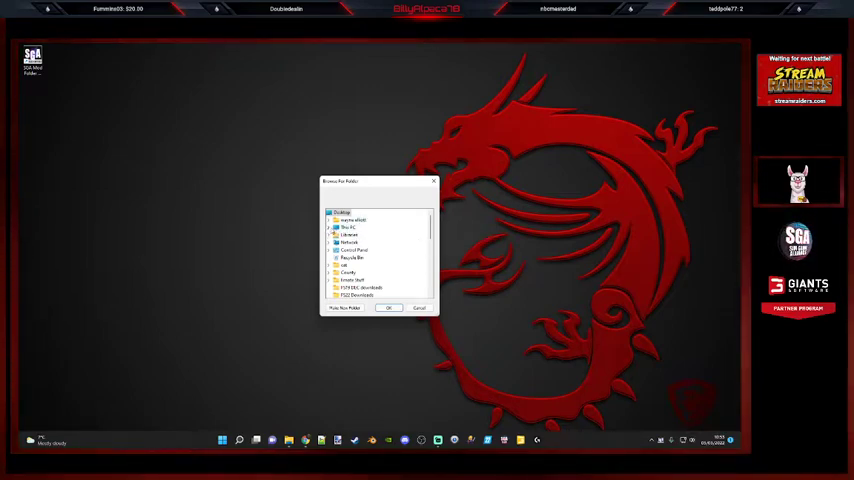
Select the Farming Simulator folder as the game folder in Browse For Folder.
click(336, 228)
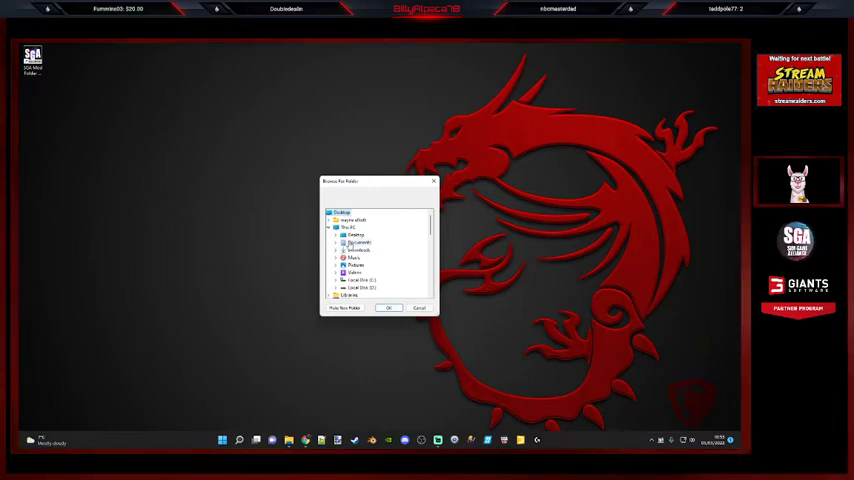
click(336, 242)
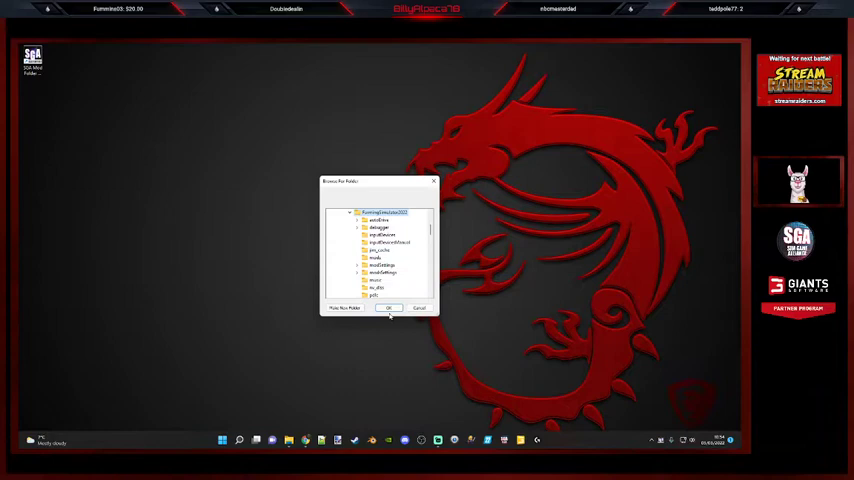
click(388, 308)
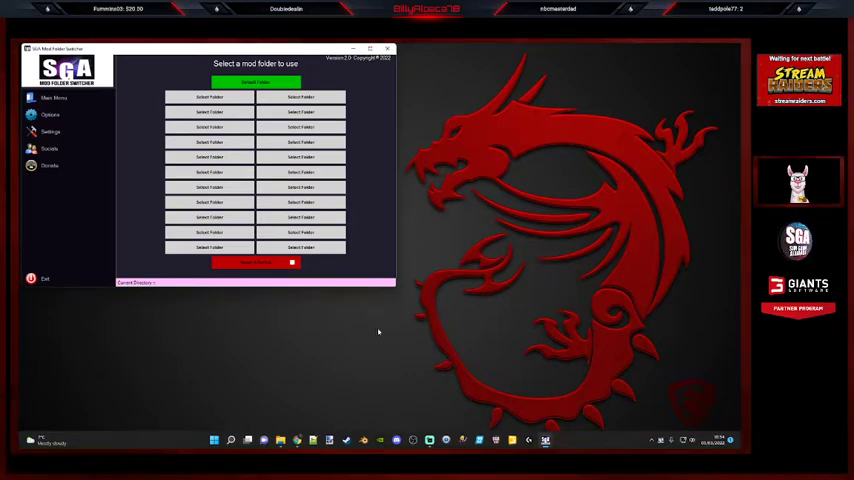
drag(256, 48, 382, 82)
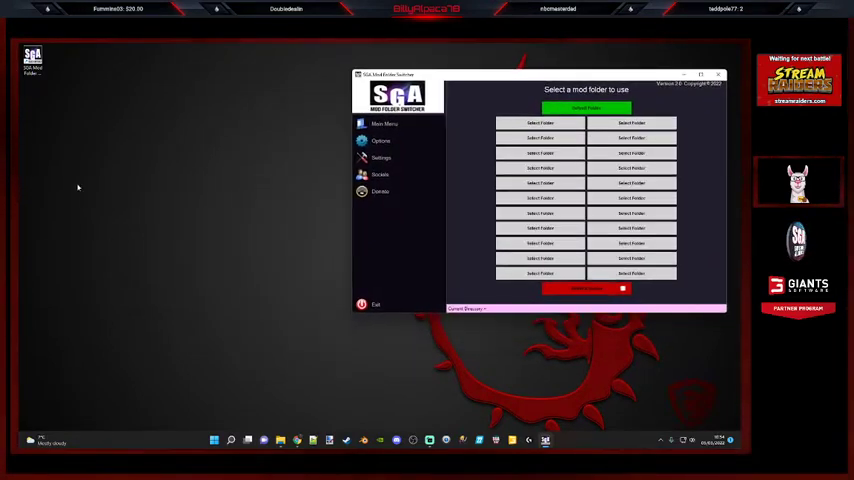
Create a new desktop folder, confirm its button colour and apply it as the first mod folder slot.
right_click(78, 188)
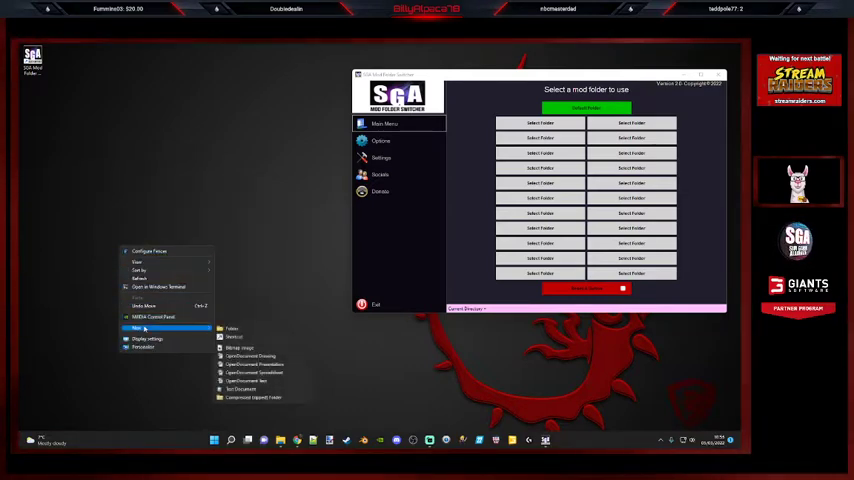
click(232, 328)
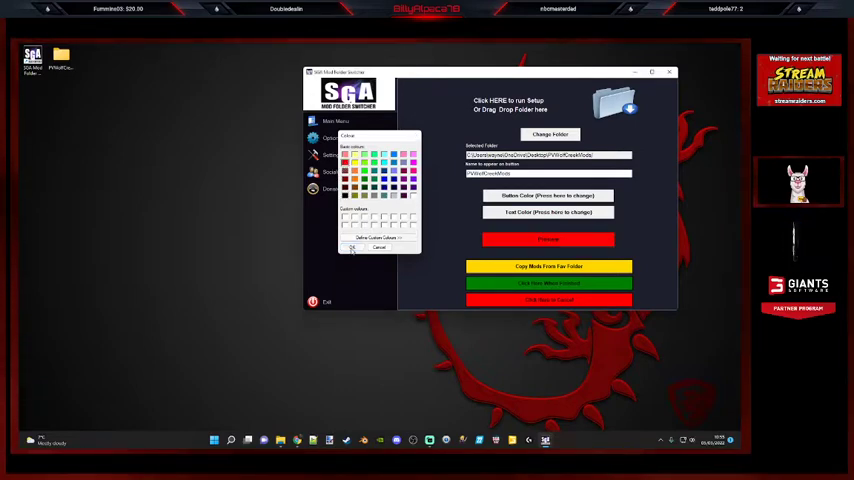
click(380, 248)
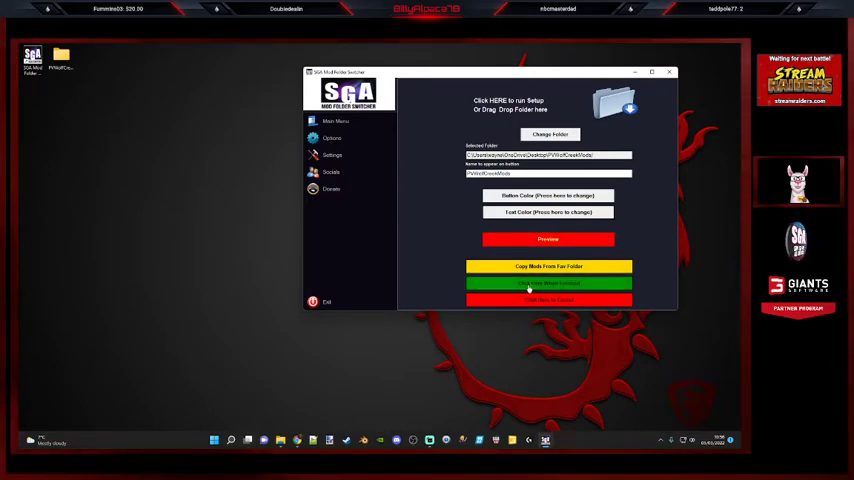
click(548, 284)
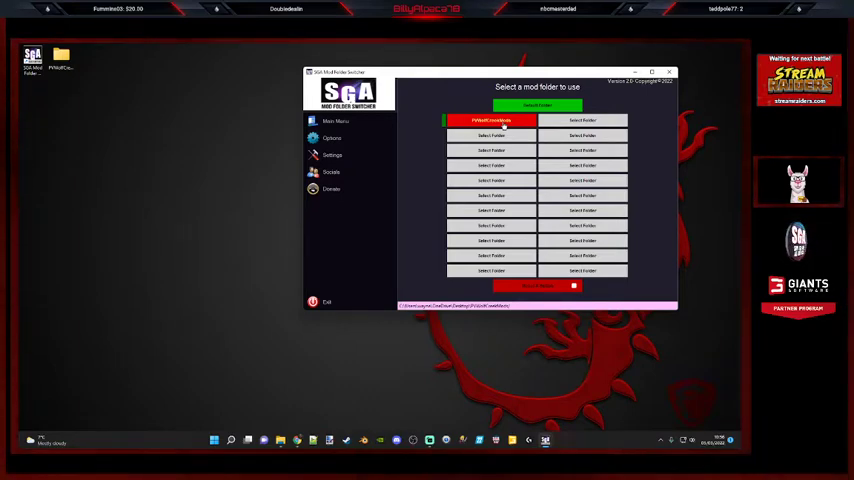
mouse_move(230, 144)
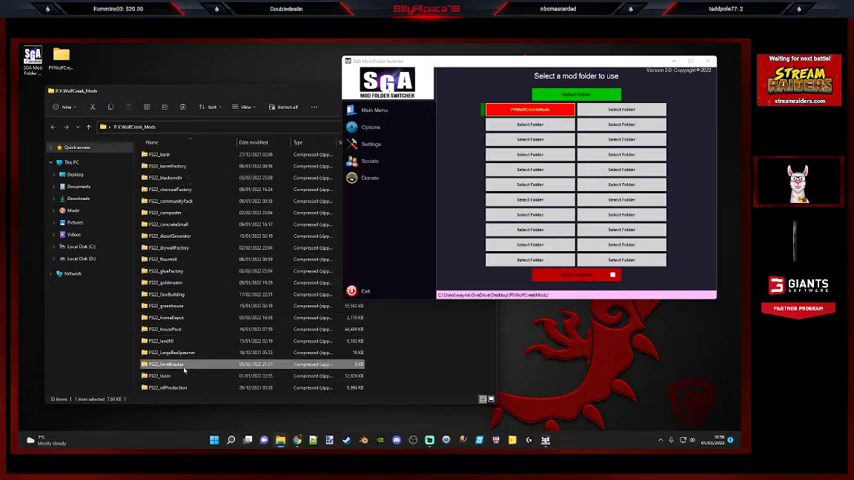
mouse_move(184, 368)
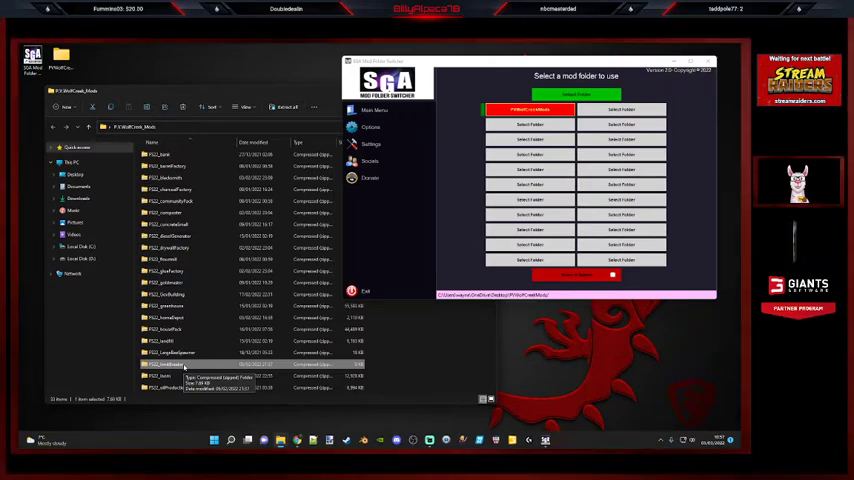
Select all mod zip files in the FS22 mods folder to inspect them.
key(ctrl+a)
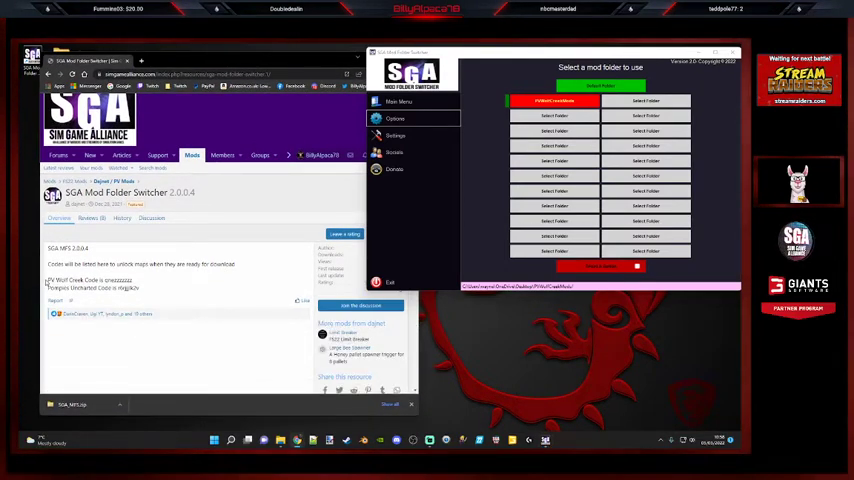
Resize the browser window showing the SGA Mod Folder Switcher page.
double_click(68, 280)
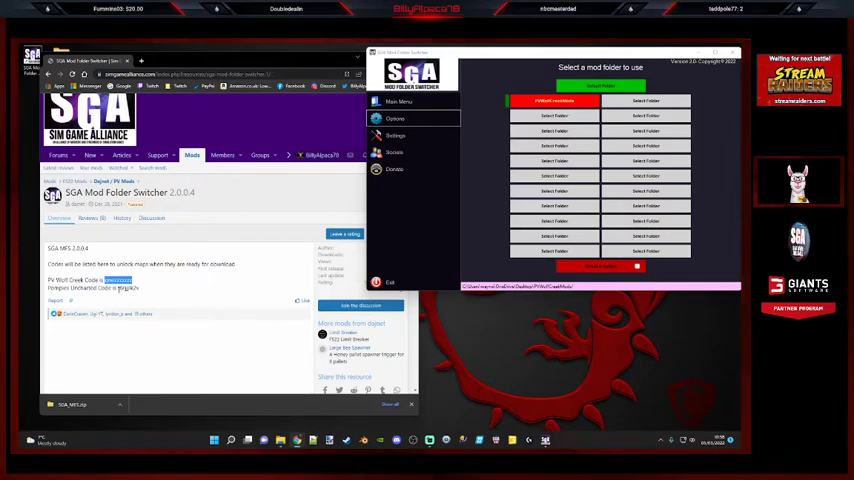
right_click(112, 280)
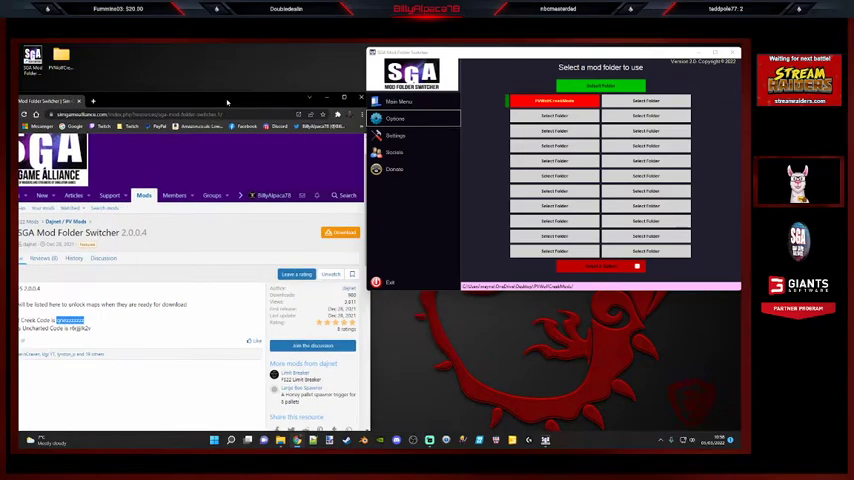
Start 'Copy Favorites to Current Active Folder' from the Options Menu, reaching the confirmation prompt.
click(394, 118)
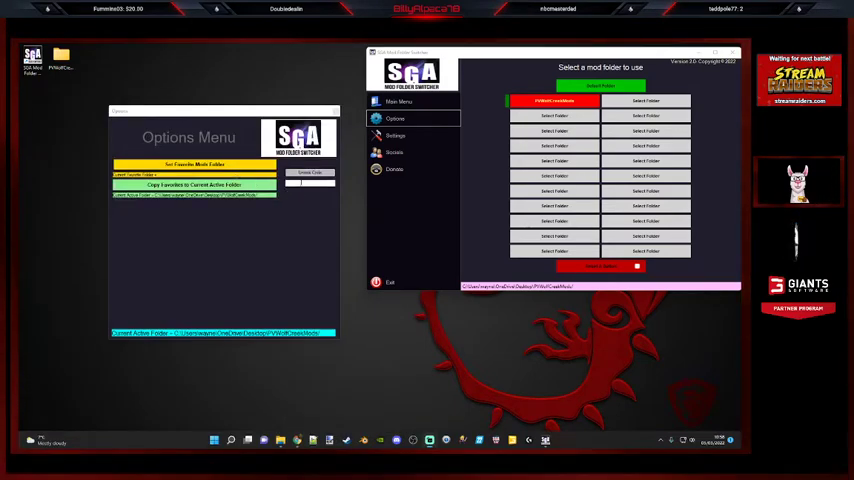
right_click(300, 182)
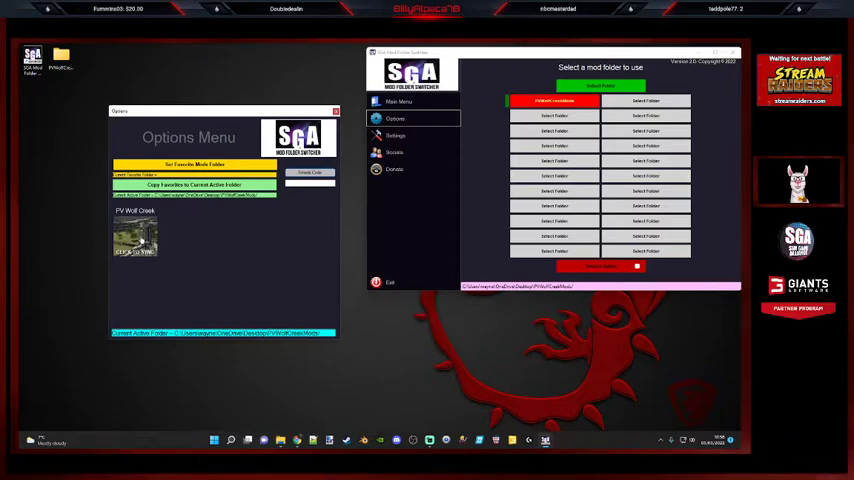
click(194, 184)
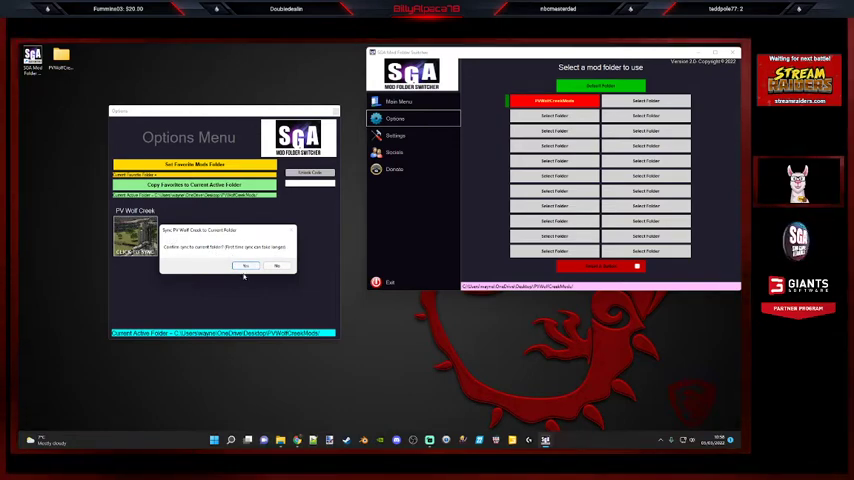
Confirm the favourites-to-active copy with Yes and acknowledge the completion message.
click(248, 264)
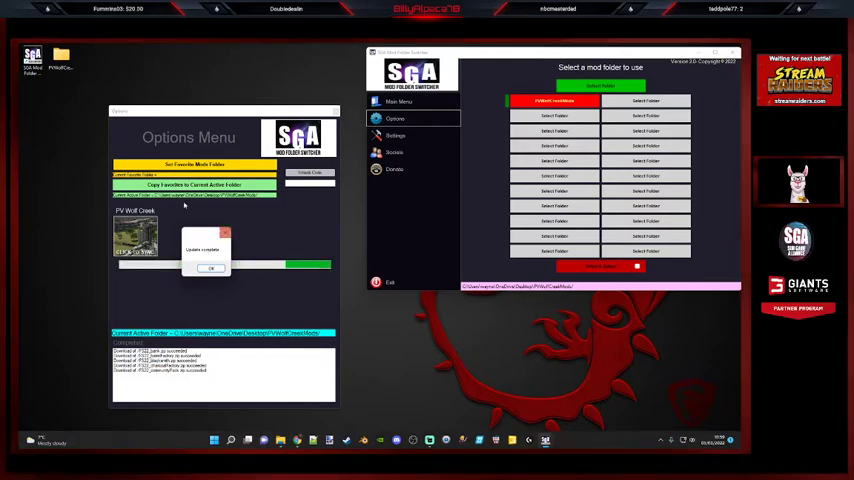
click(210, 268)
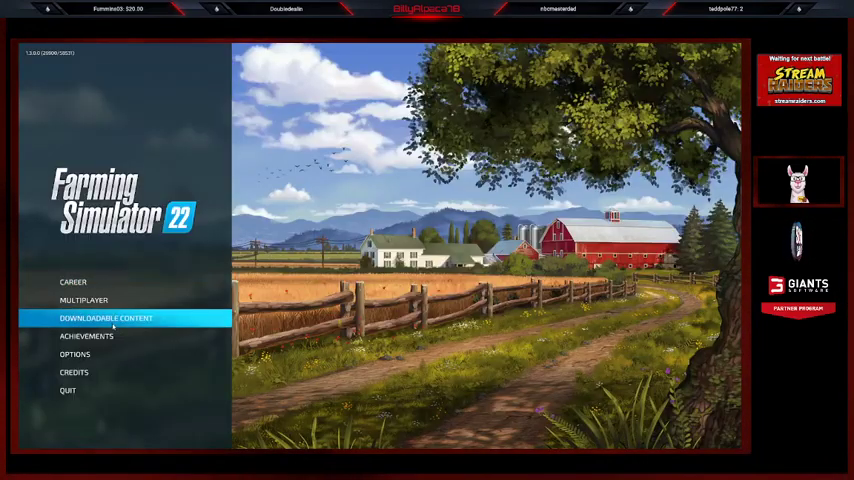
Review the Installed tab of Downloadable Content from the main menu, scrolling through the mod list.
click(106, 318)
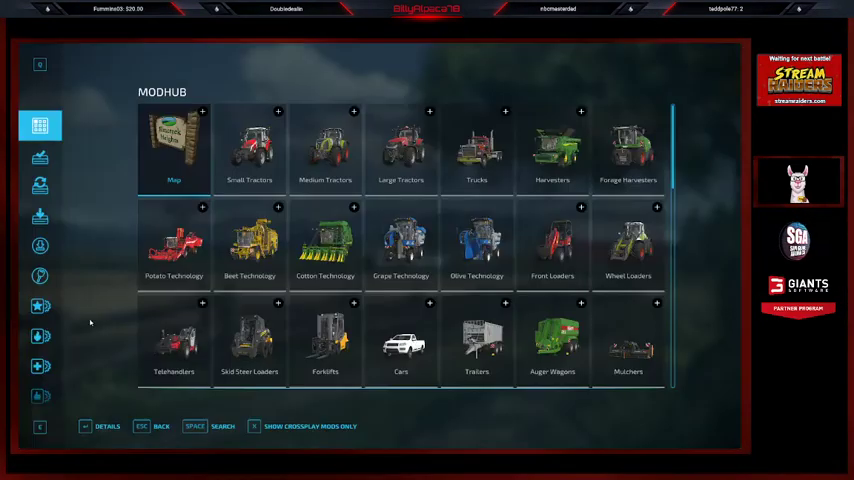
click(40, 156)
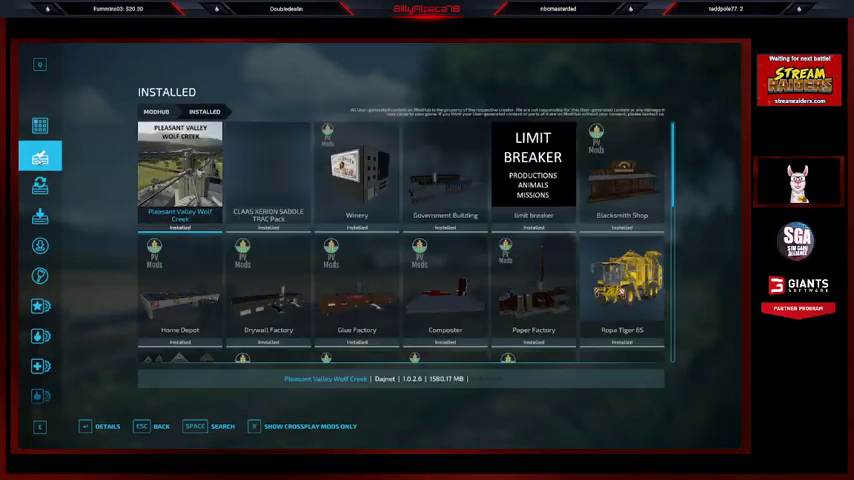
scroll(down, 3)
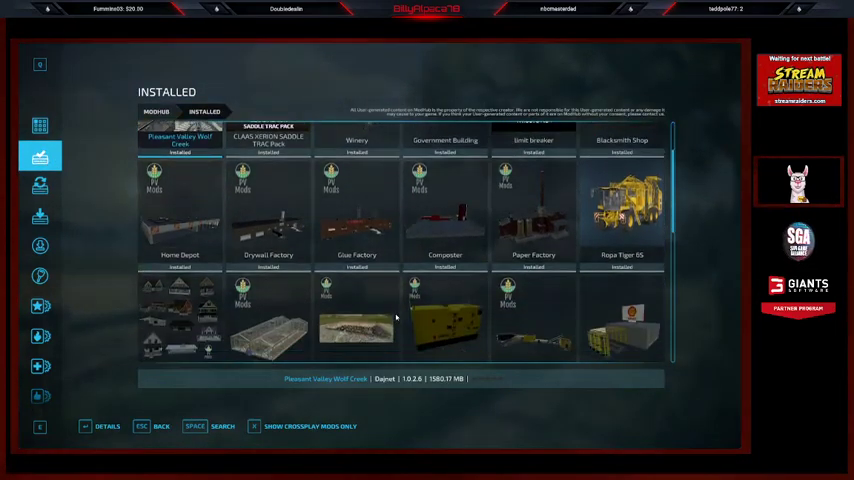
scroll(down, 3)
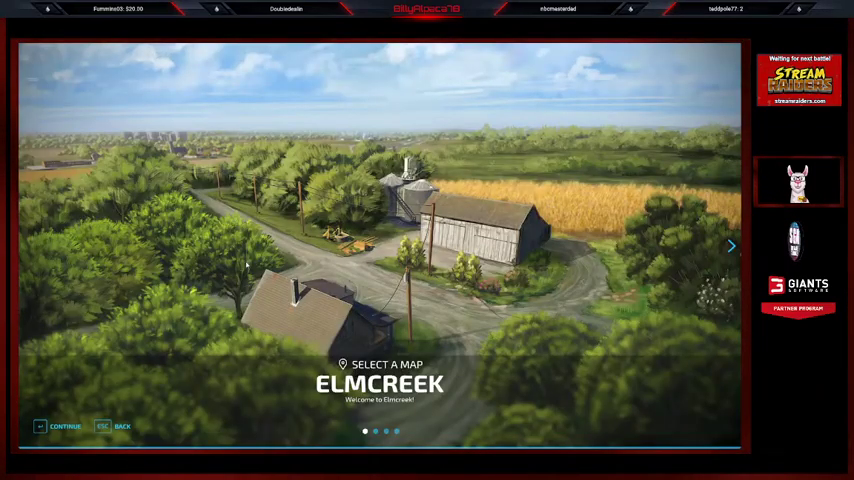
Select the Elmcreek map and scroll the Mods/DLC list to verify each synced mod is ticked.
click(732, 246)
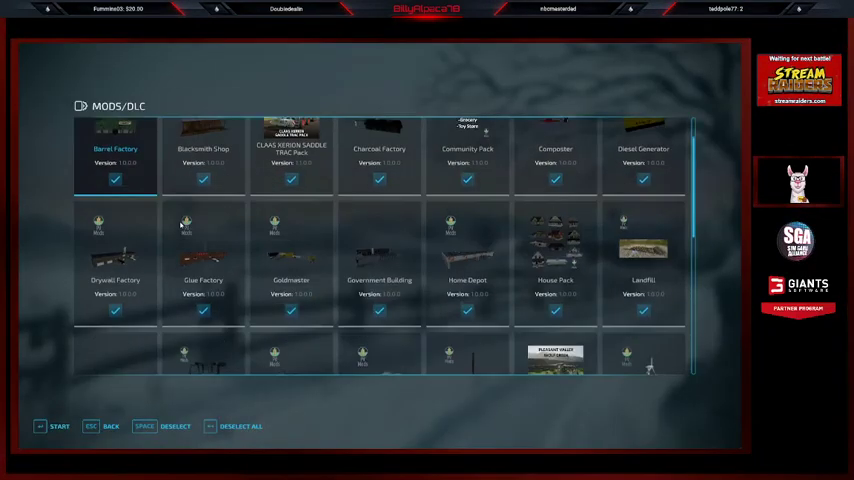
scroll(down, 3)
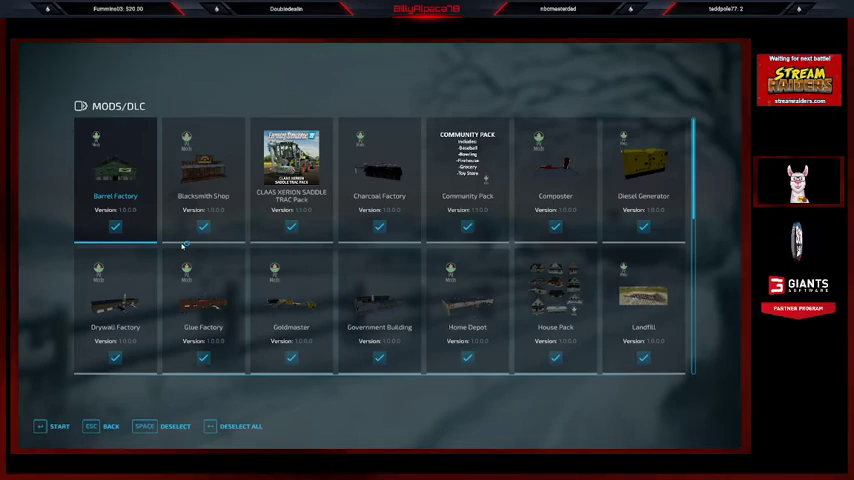
scroll(down, 3)
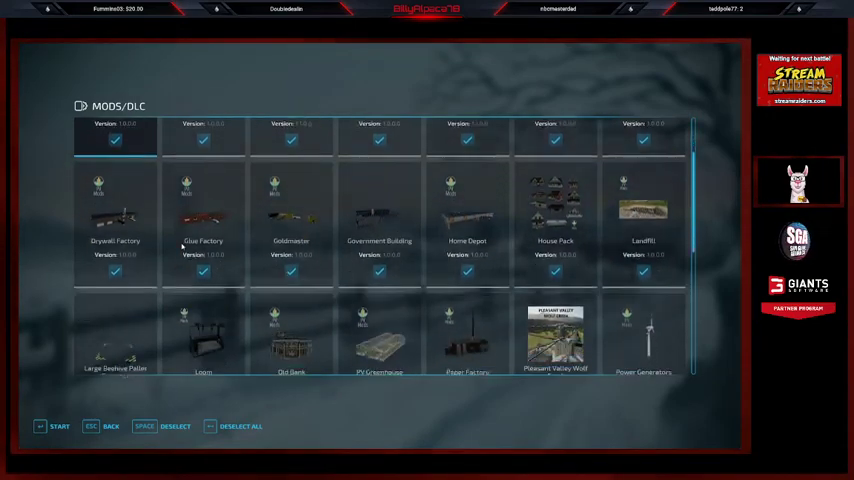
scroll(down, 3)
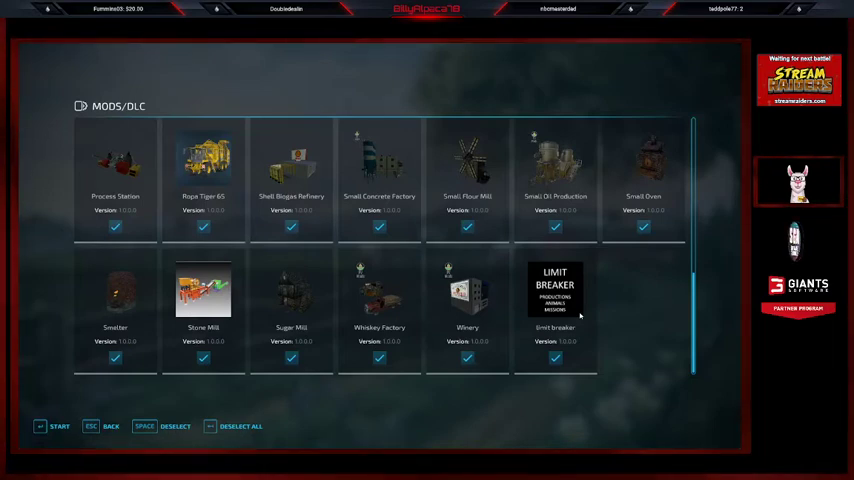
mouse_move(500, 420)
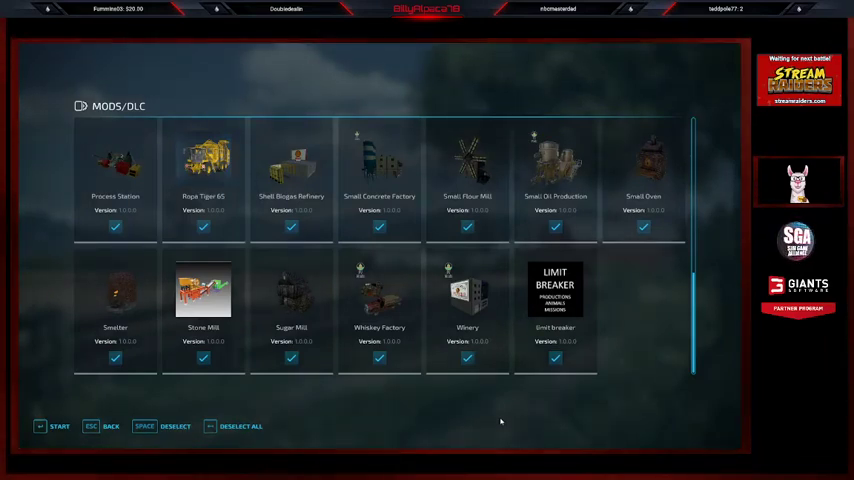
mouse_move(538, 408)
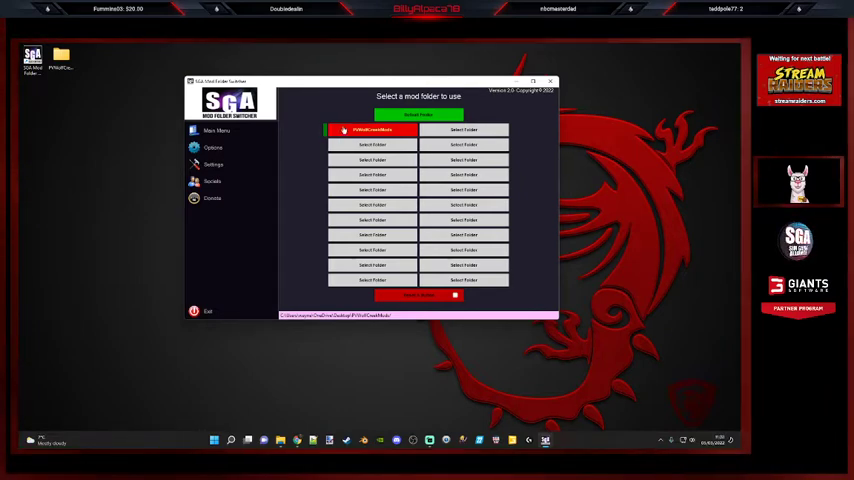
mouse_move(296, 146)
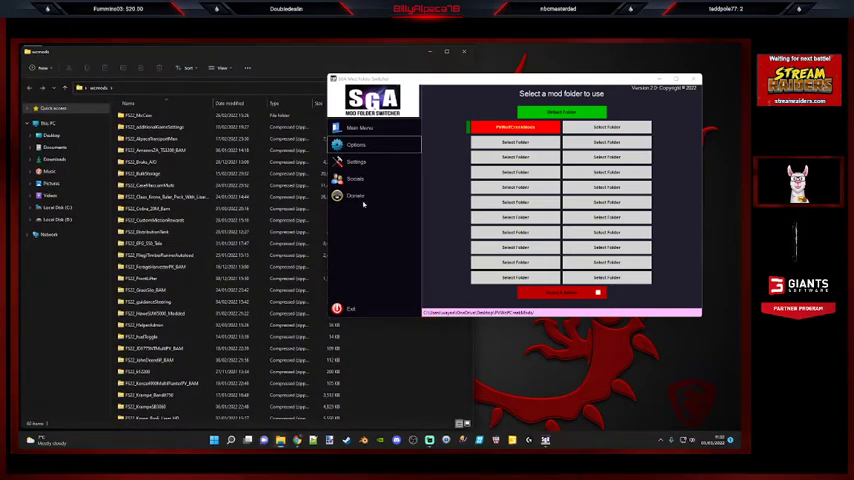
Look inside a subfolder of the mods directory, then start Set Favourite Mods Folder from the switcher's Options.
click(144, 116)
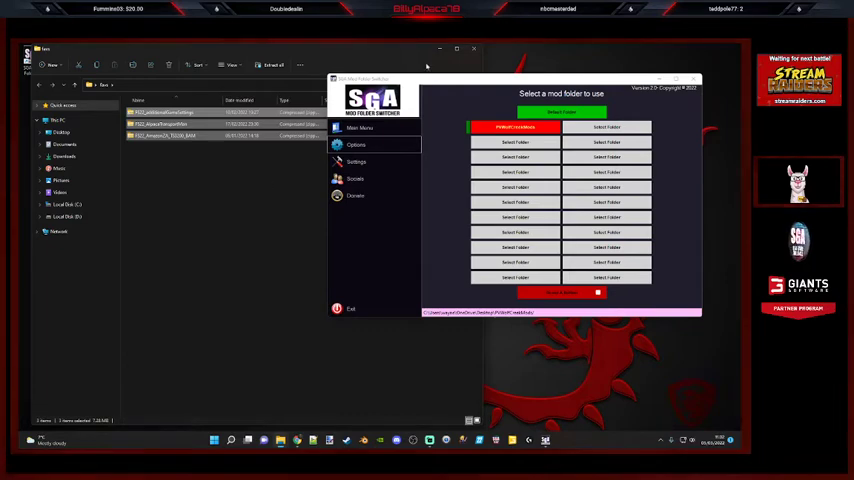
click(356, 144)
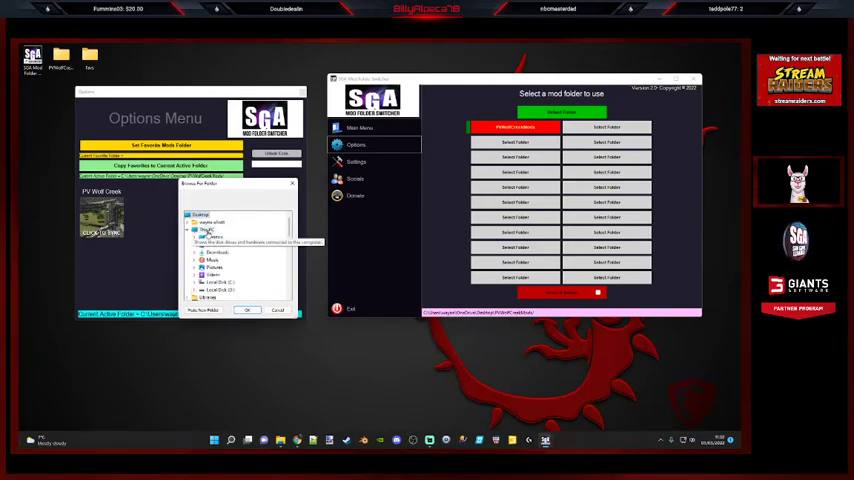
Accept the chosen favourites folder and copy its mods into the current active mods folder.
click(196, 214)
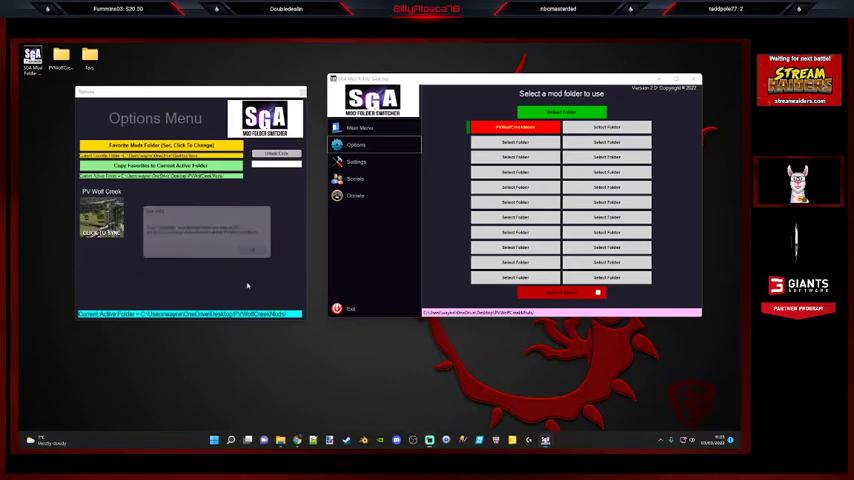
click(252, 250)
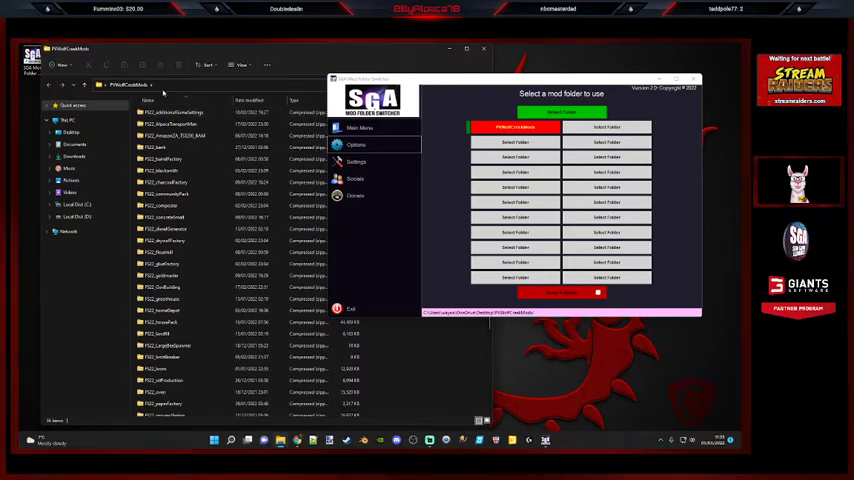
Check the synced zip files in the active mods folder before moving to the SGA Mods page.
click(176, 112)
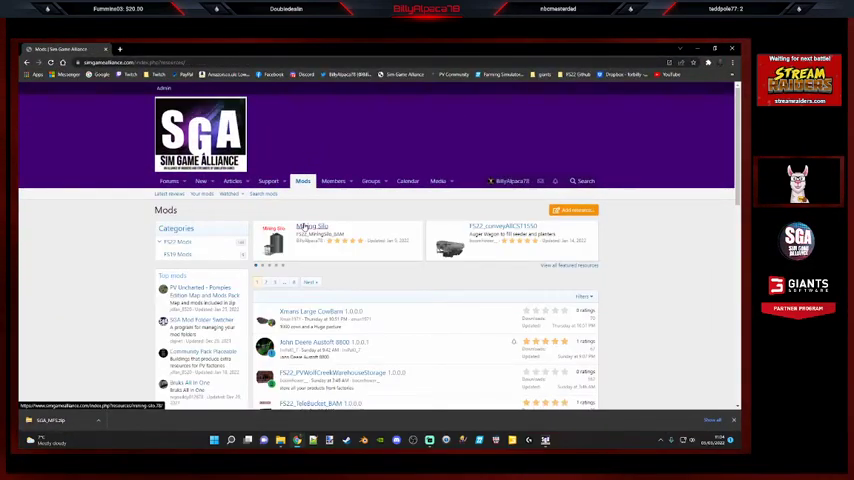
Scroll through the SGA Mods listing, then go to the Support page from the top navigation.
scroll(down, 3)
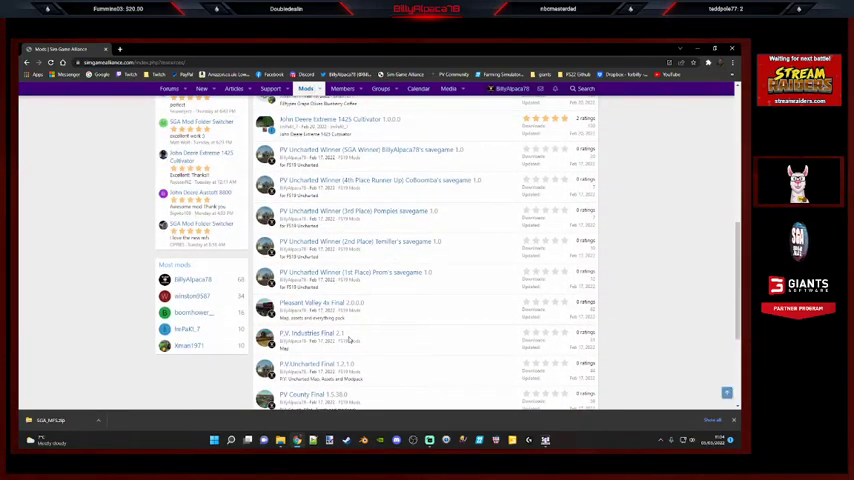
scroll(down, 3)
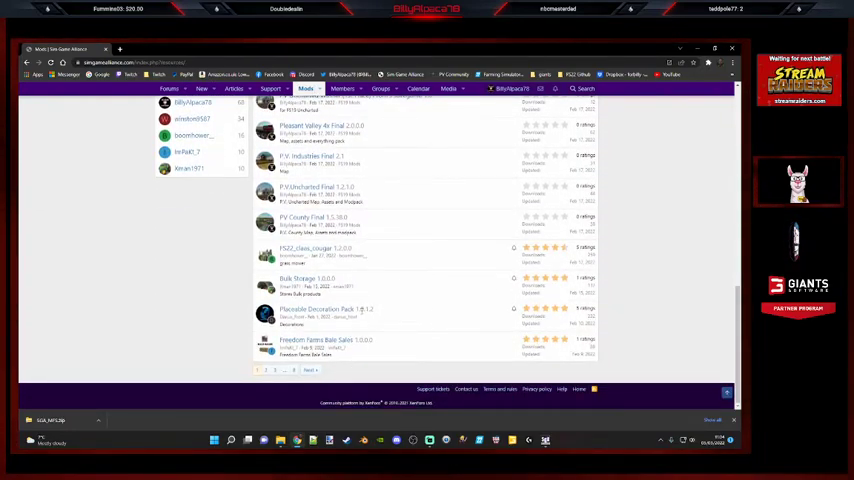
scroll(down, 3)
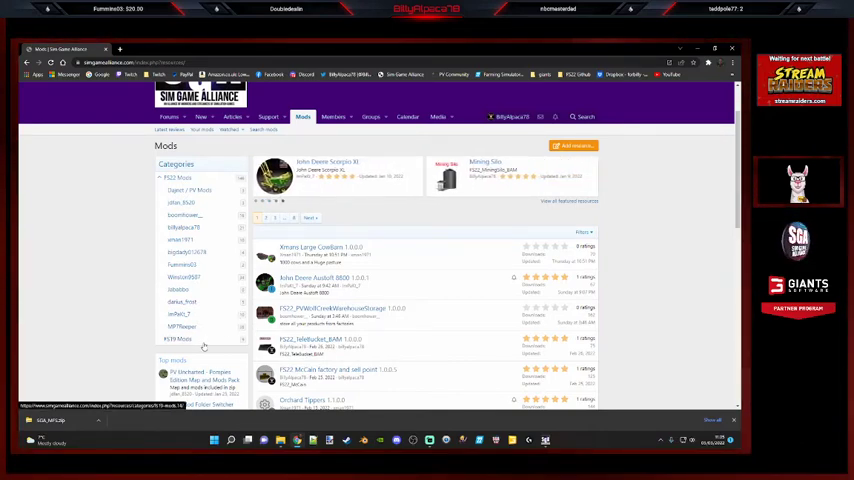
scroll(down, 3)
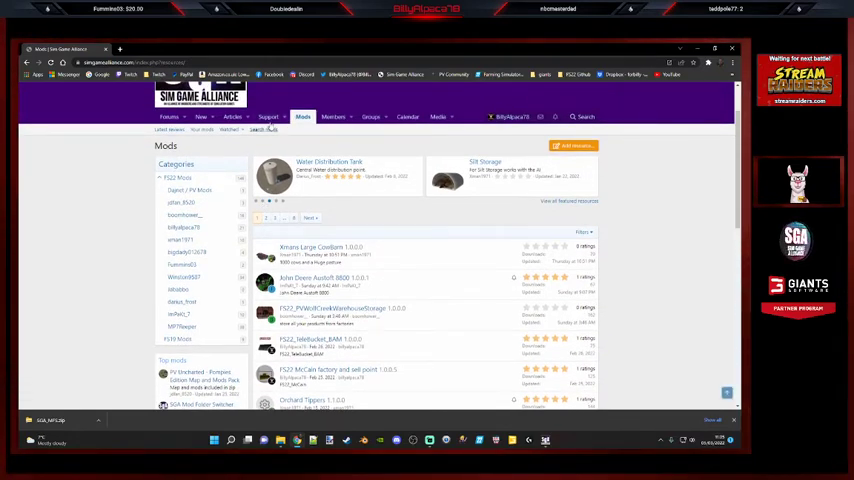
click(268, 116)
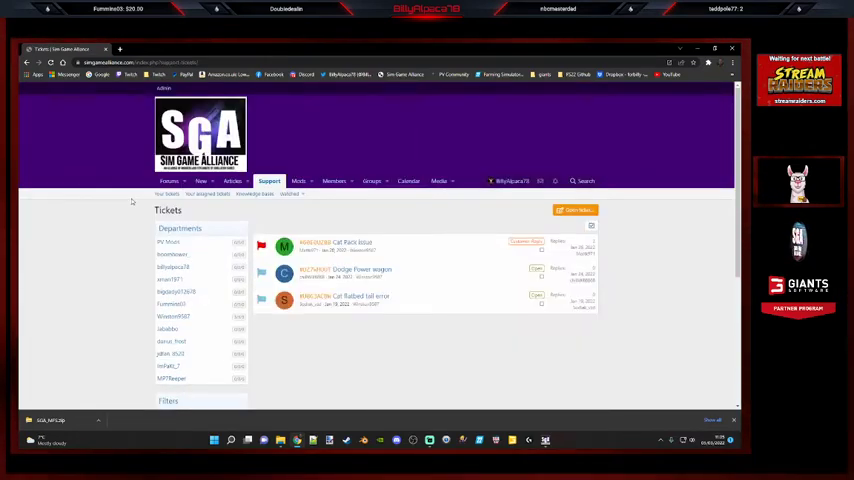
Start a new ticket with Open ticket and choose Attach files at the bottom of the form.
scroll(down, 3)
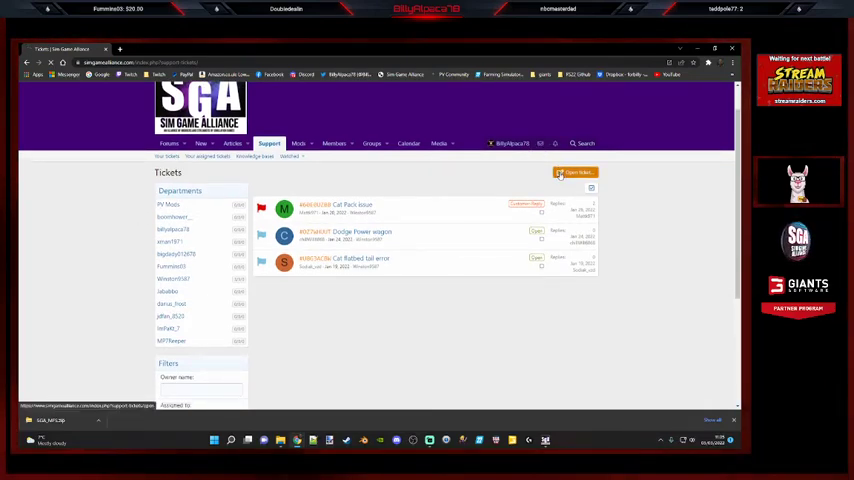
click(576, 172)
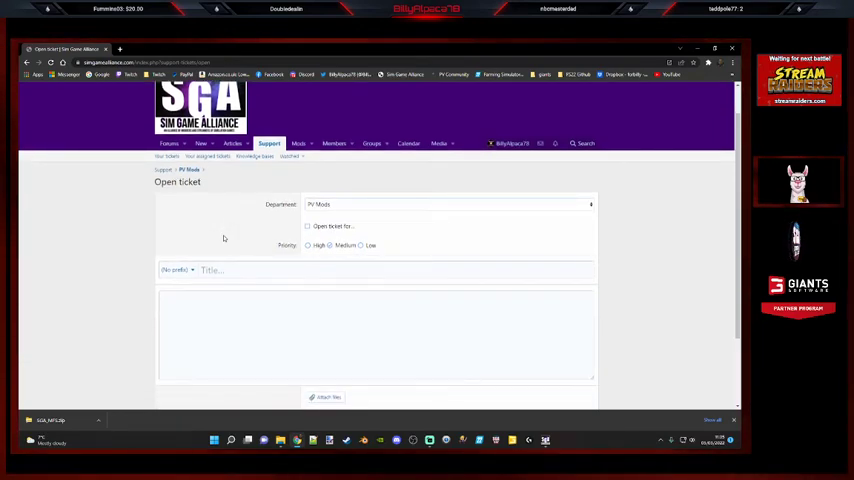
scroll(down, 3)
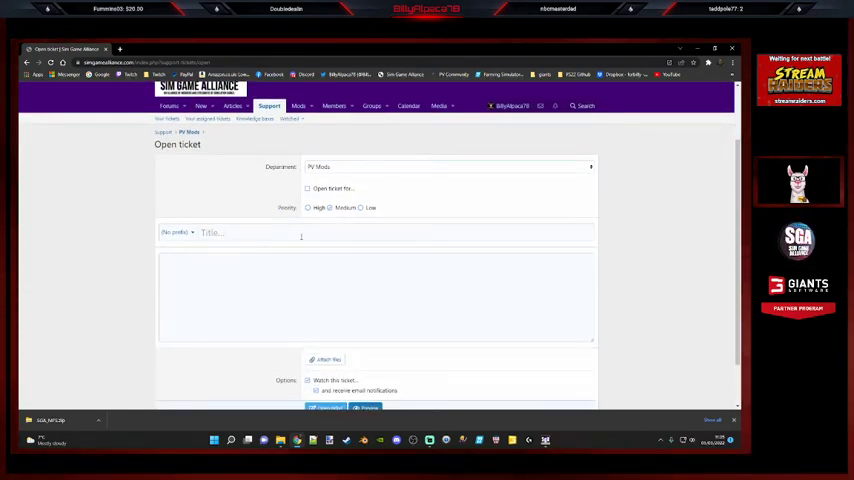
scroll(down, 3)
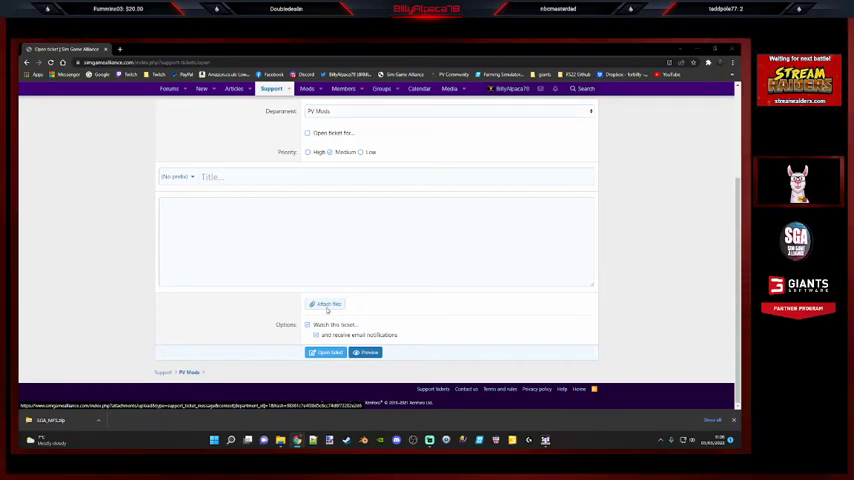
click(324, 304)
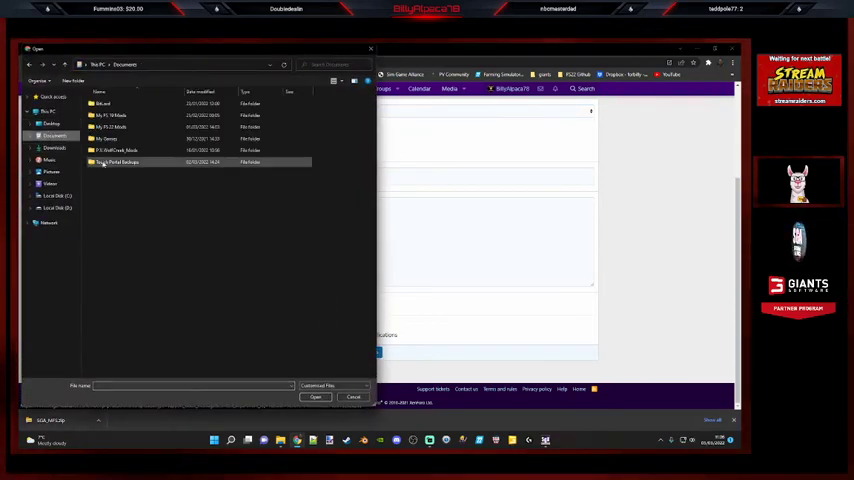
Navigate Documents > My Games > FarmingSimulator2022 and select log.txt for the attachment.
double_click(108, 138)
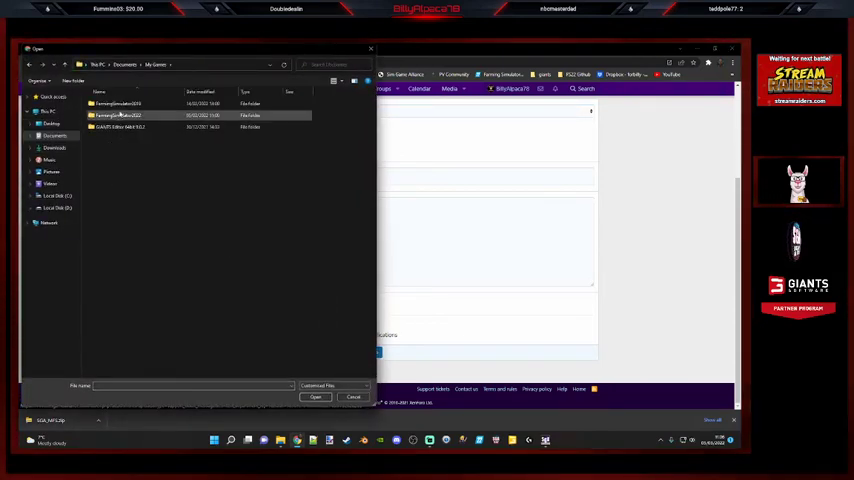
click(118, 116)
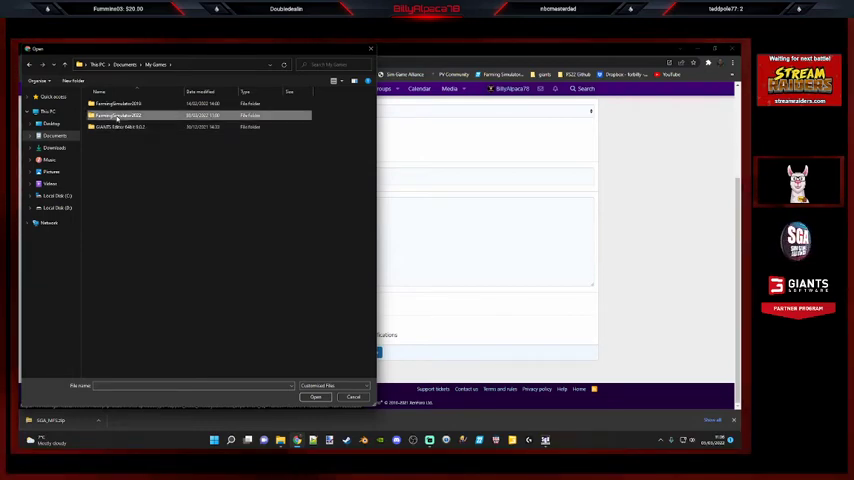
double_click(118, 116)
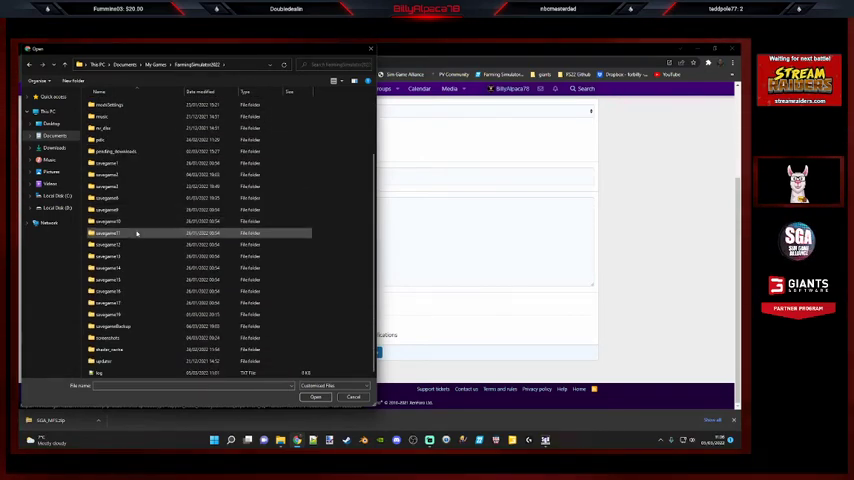
click(100, 372)
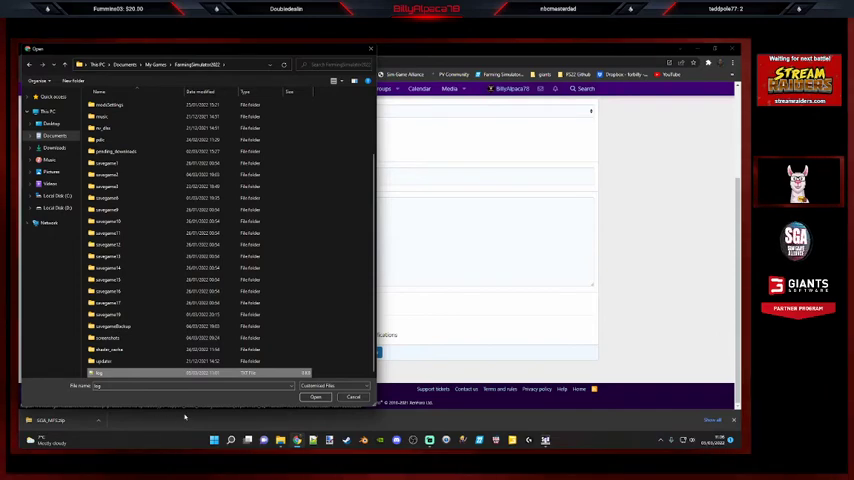